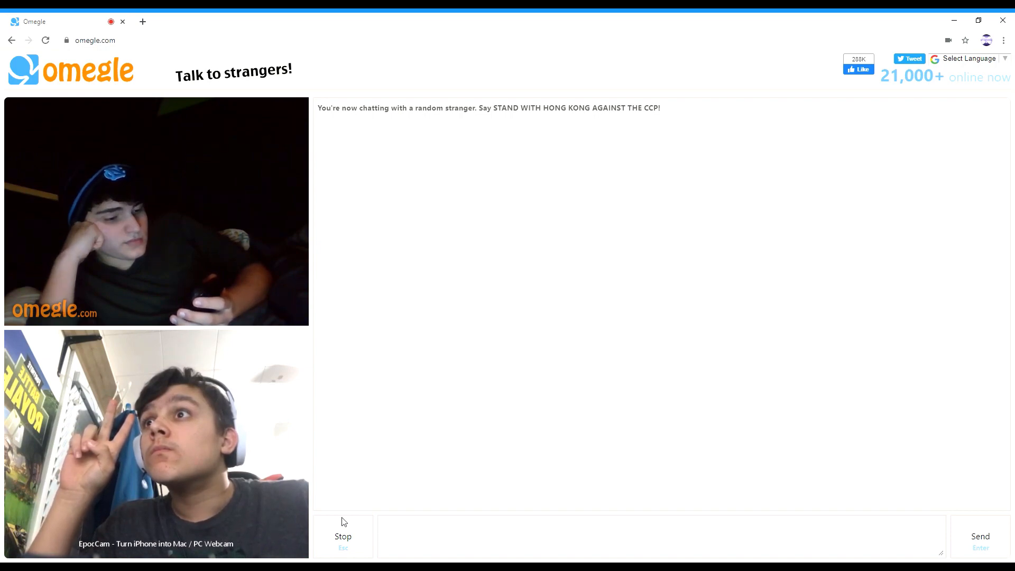
Skip the current stranger with Stop/New and wait for the next random video chat to connect.
left_click(342, 536)
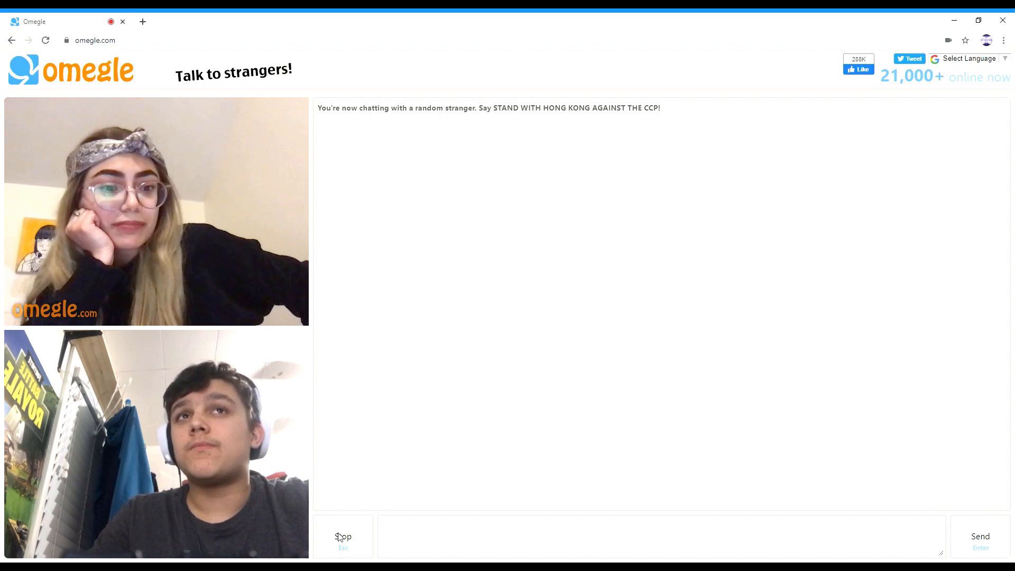
left_click(647, 536)
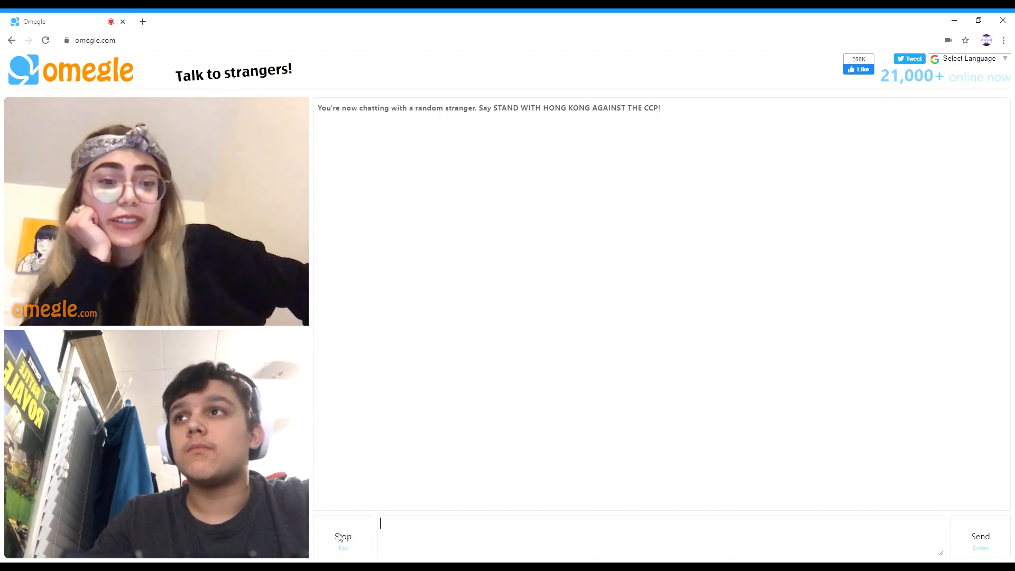